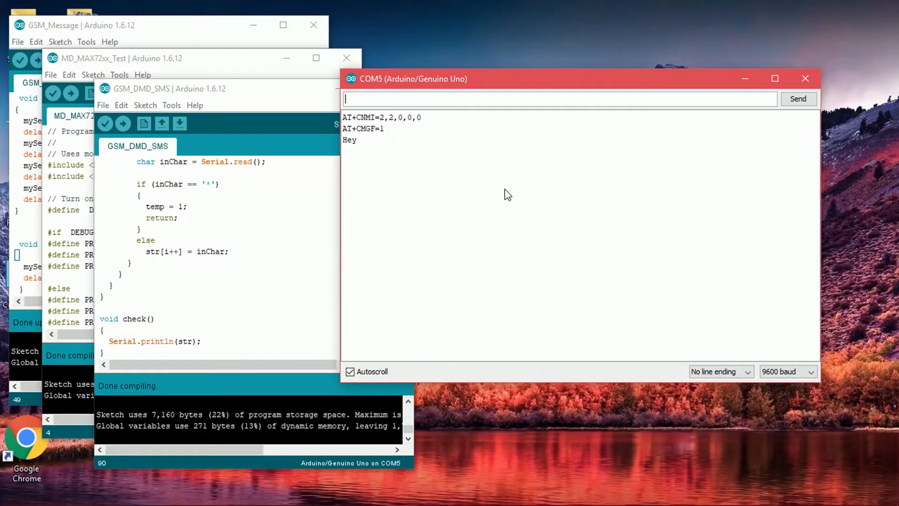
Step: Close the Serial Monitor showing the AT commands and the received 'Hey'
left_click(805, 79)
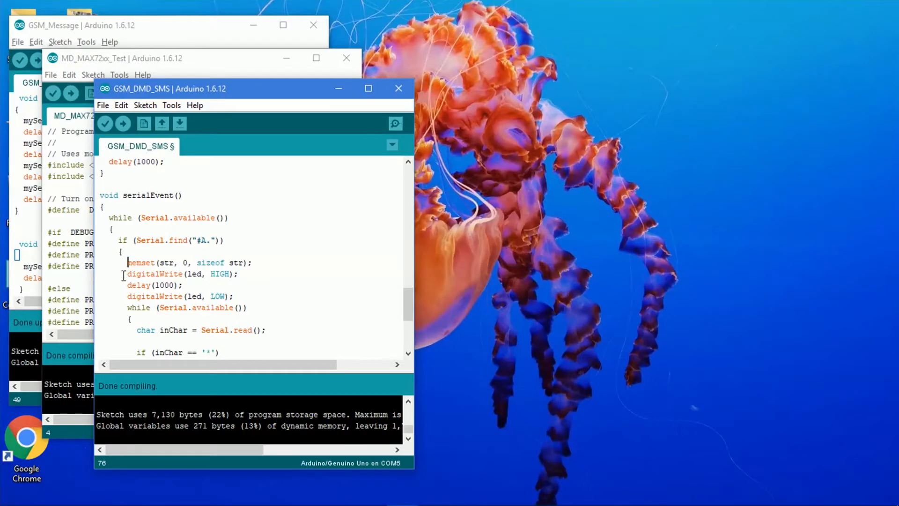
Step: Comment out the memset line in serialEvent and upload the sketch to the Uno
type("//")
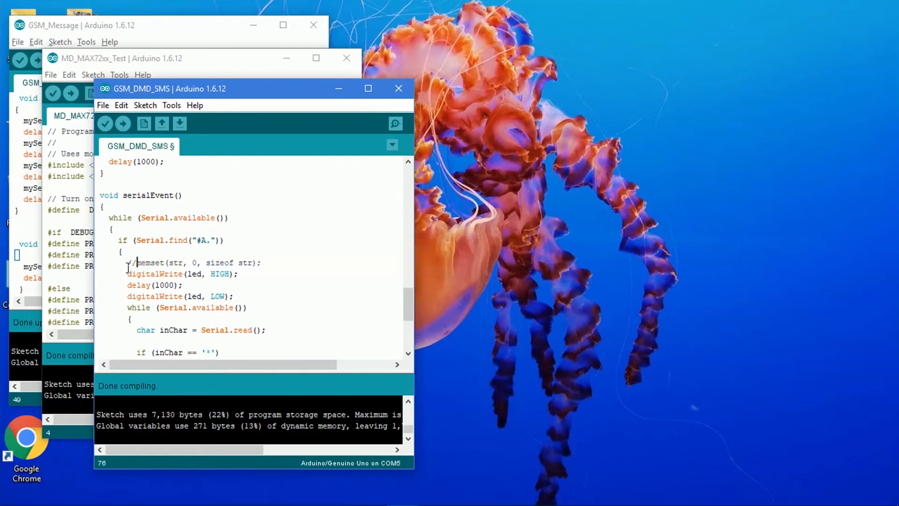
left_click(122, 124)
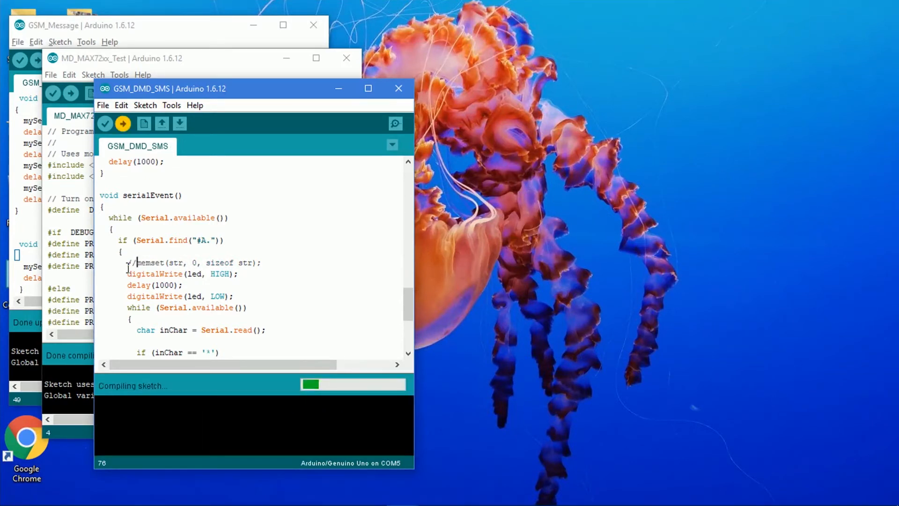